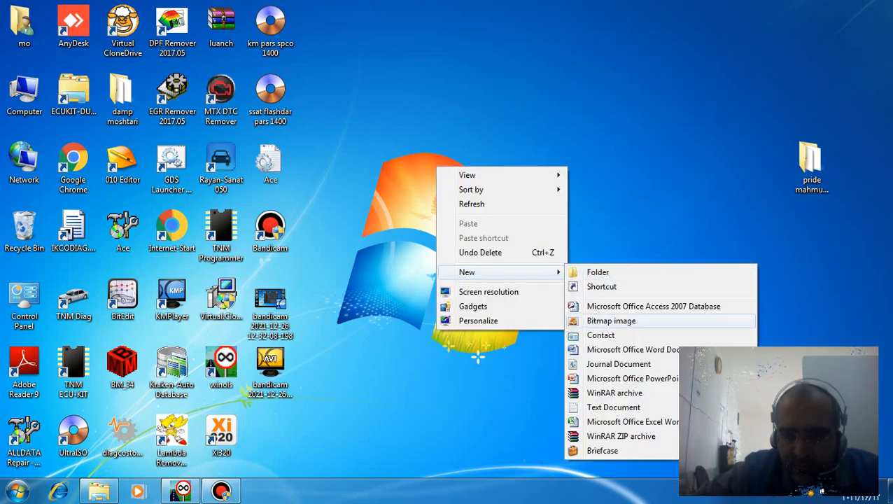
Step: Create a new text document on the desktop from the context menu
left_click(613, 406)
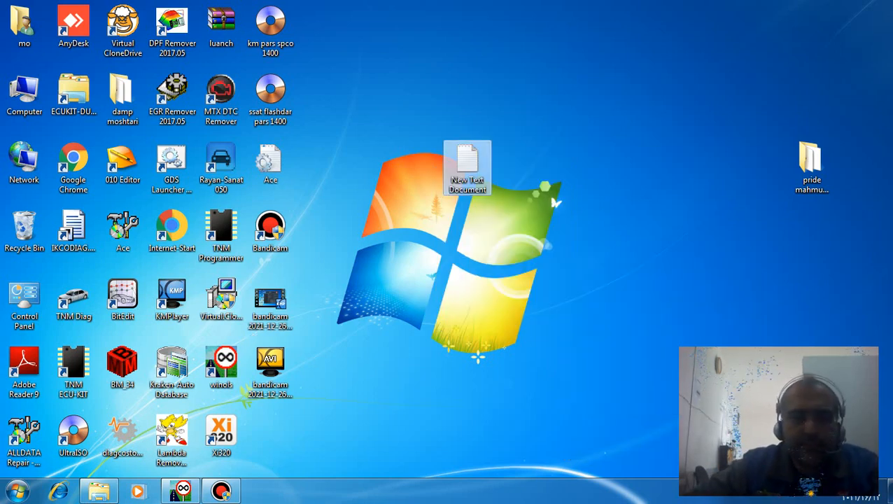
Step: List the variant names sim2k-141 and sim2k-140 in the new Notepad document
double_click(468, 168)
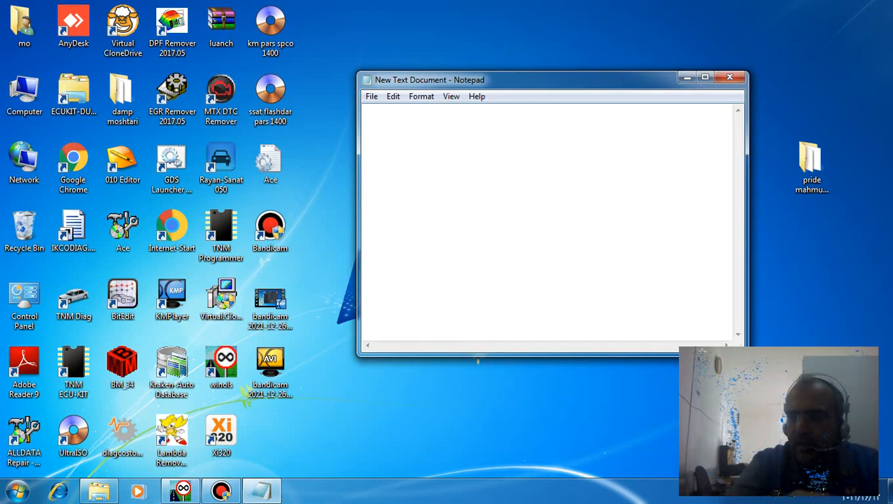
type("si")
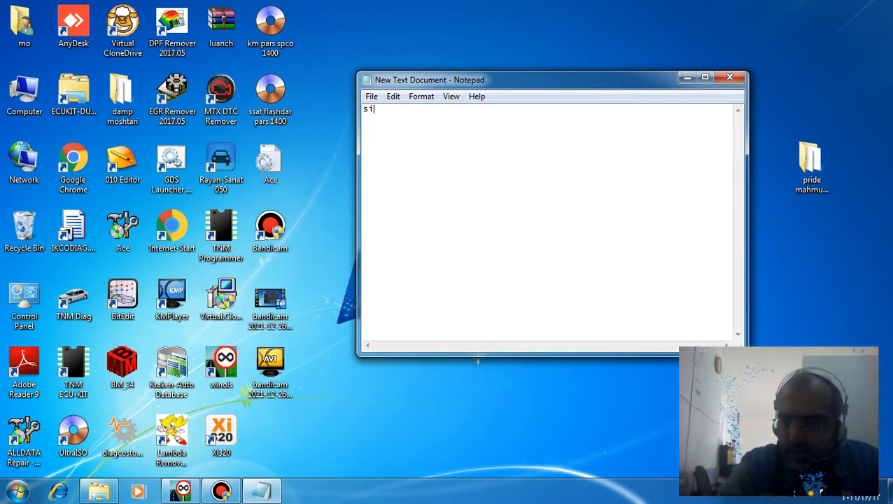
type("m")
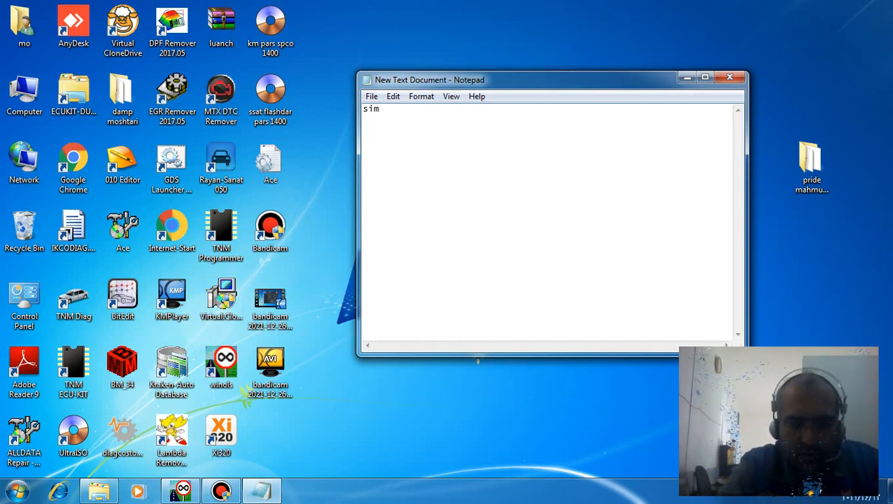
type("2k")
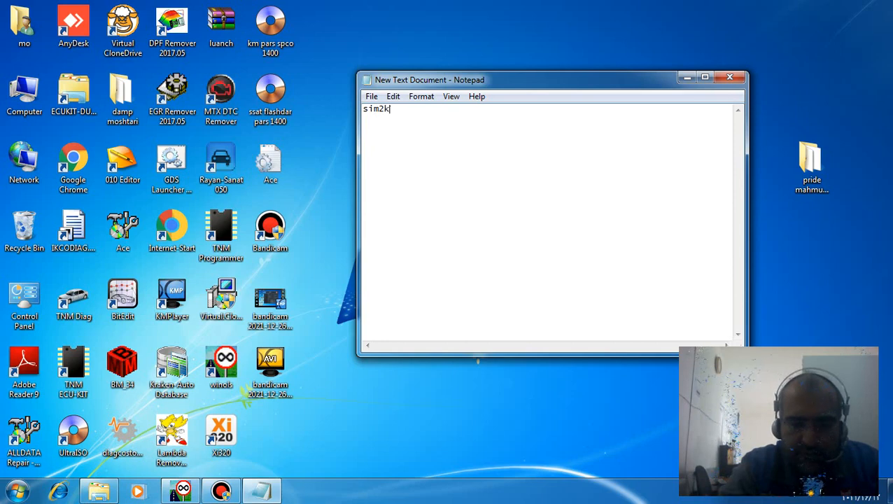
type("-")
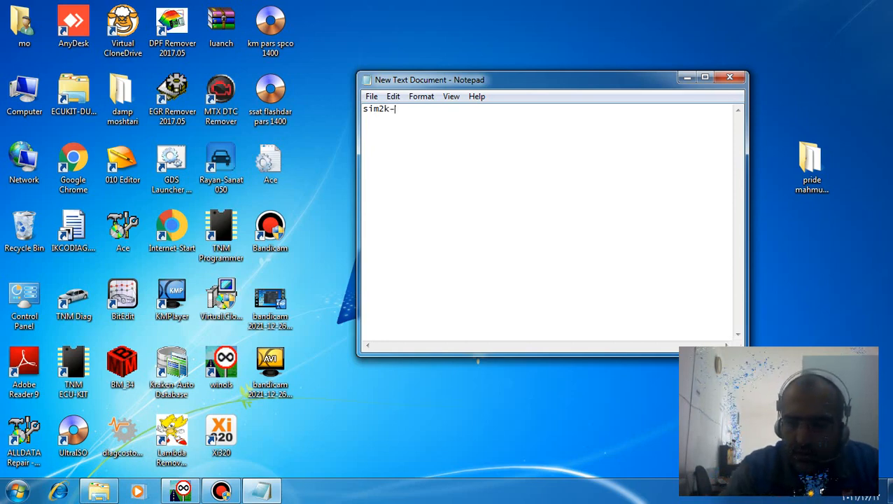
type("141")
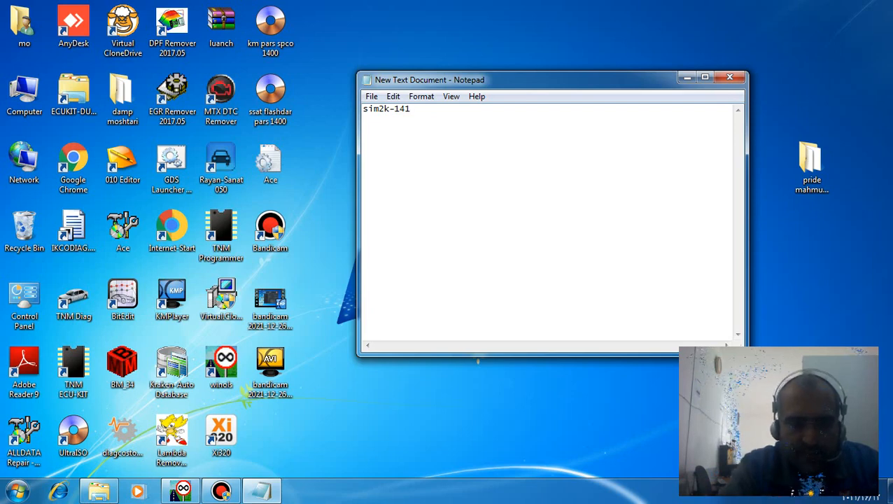
type("sim2")
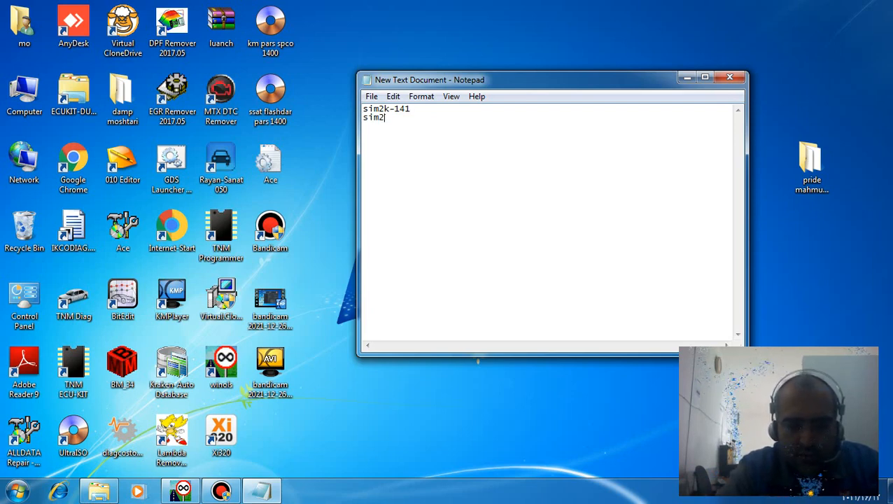
type("k")
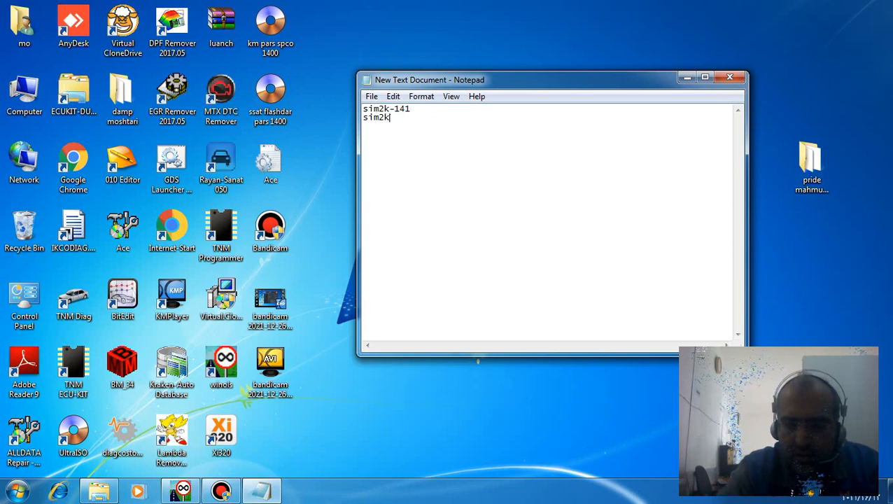
type("-")
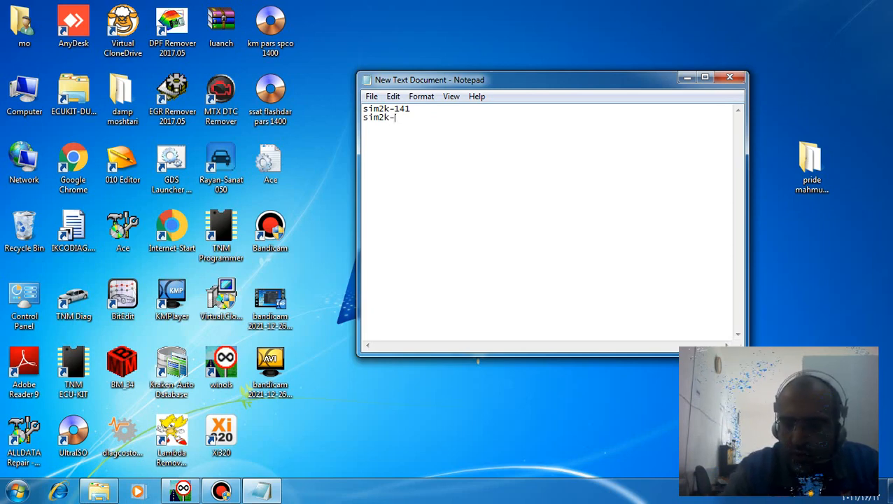
type("140")
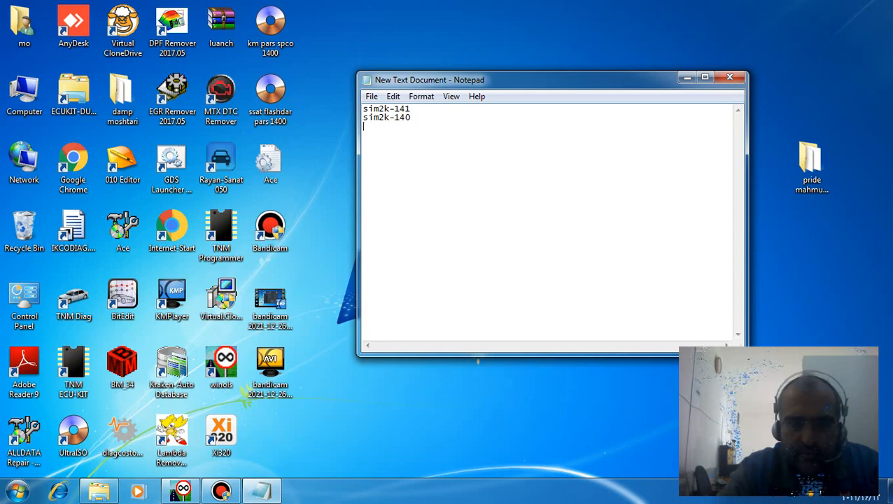
Step: Add the variant names sim2k-241 and sim2k-341 to the list
type("sim")
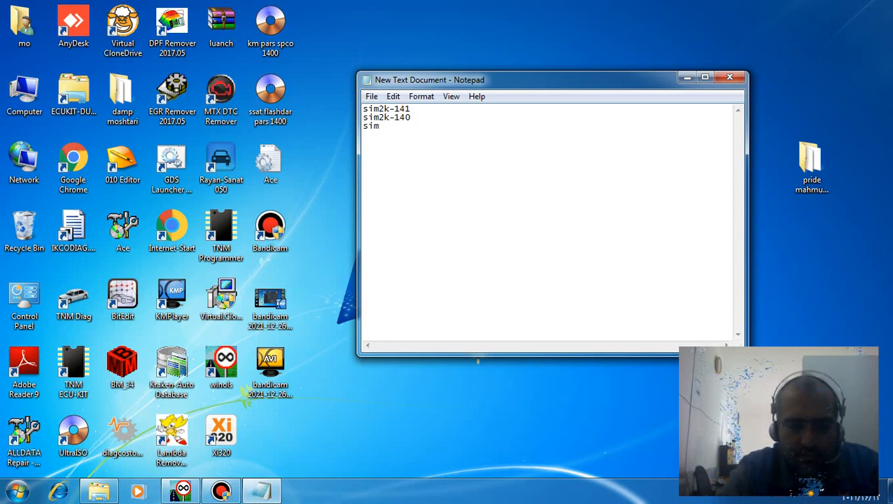
type("2k")
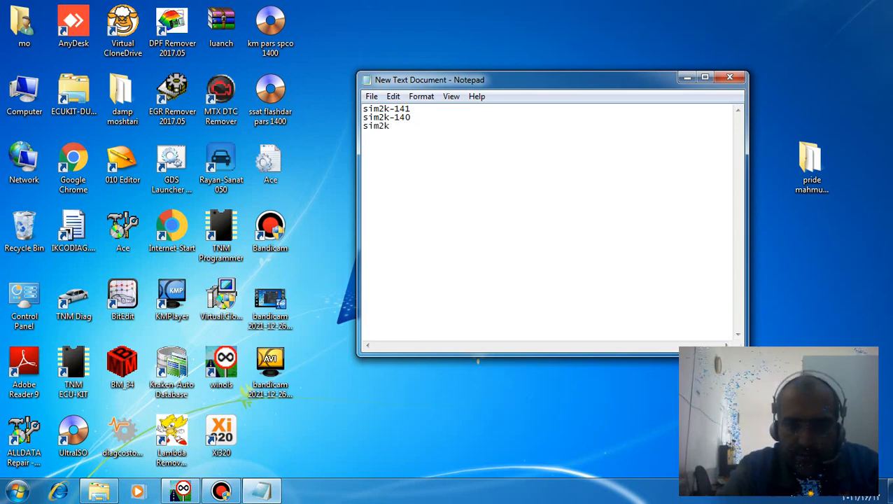
type("-241")
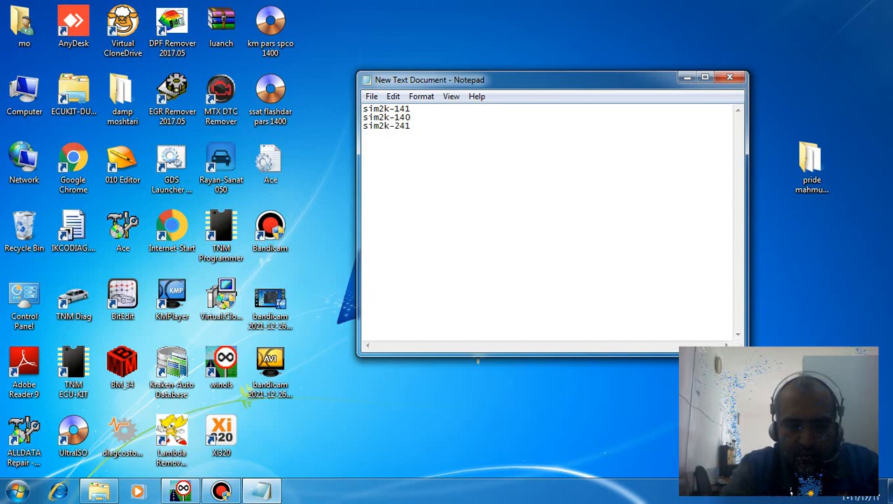
type("sim2k-")
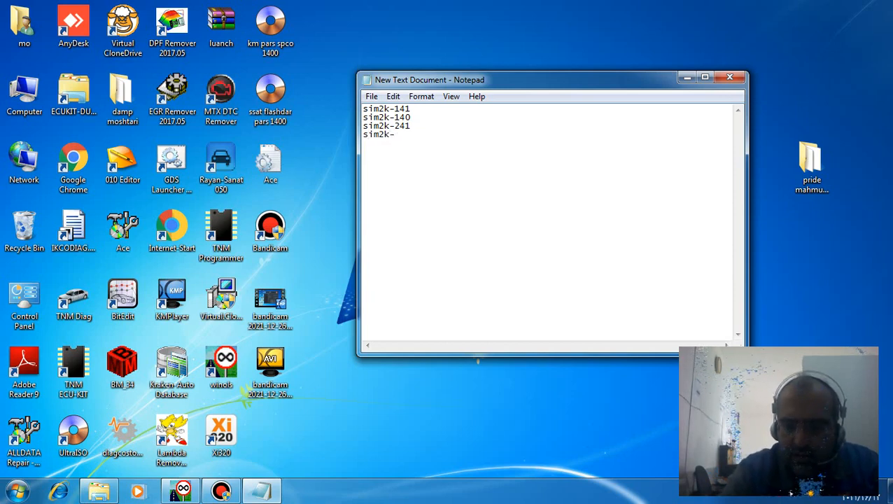
type("341")
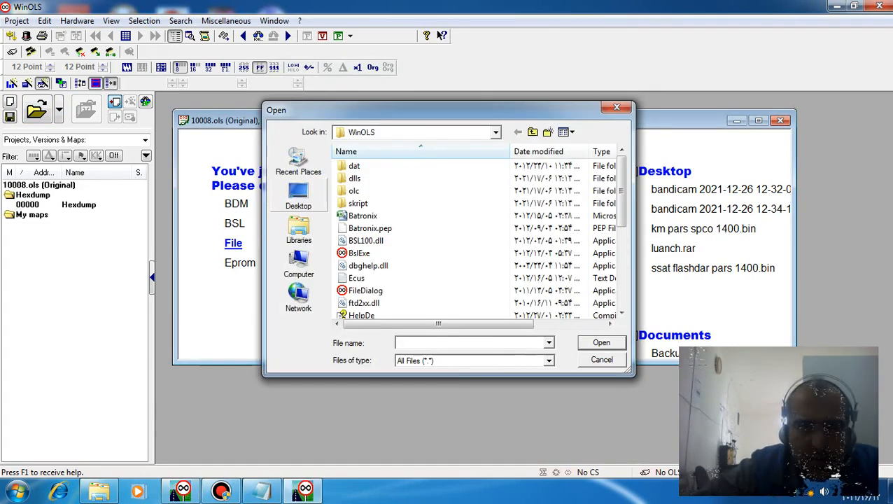
Step: Load 'origin sim341 2k' from Desktop > damp moshtari > santafe hadi taghdisi into the project
left_click(298, 196)
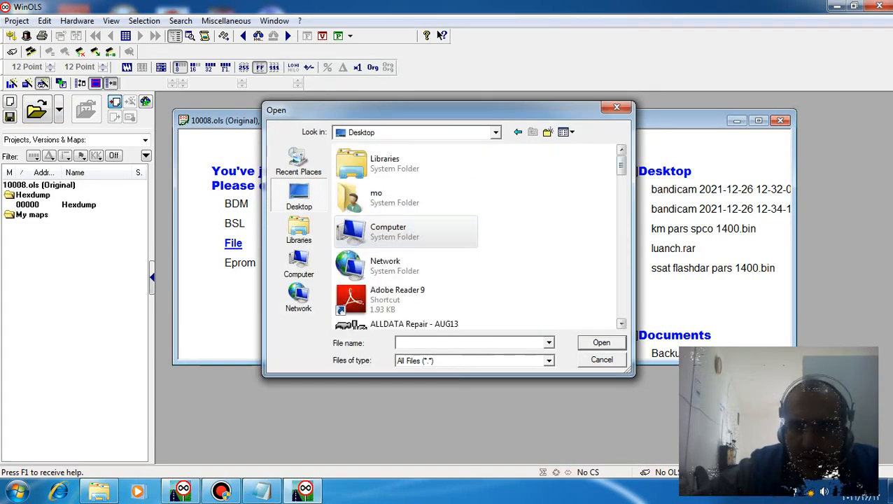
scroll("down", 3)
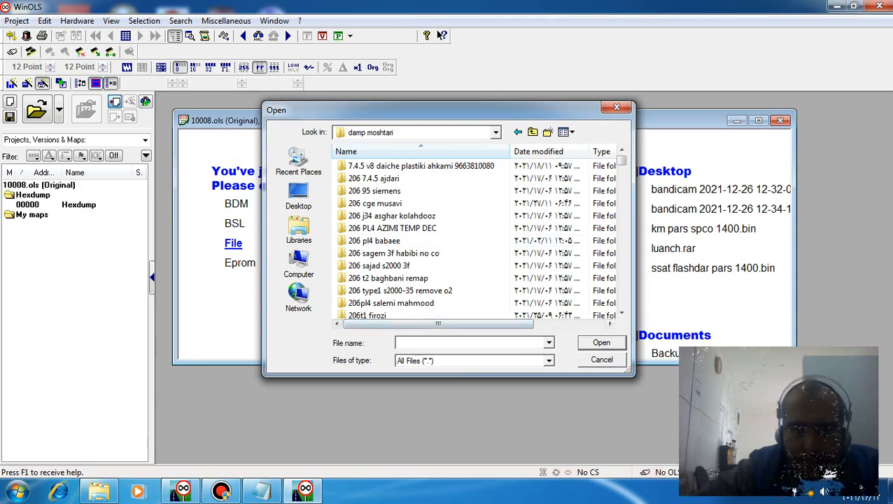
type("sa")
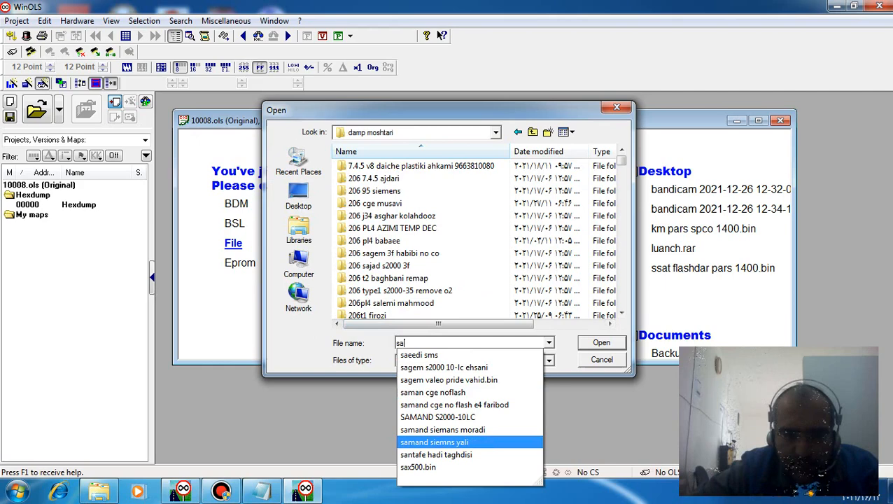
left_click(436, 454)
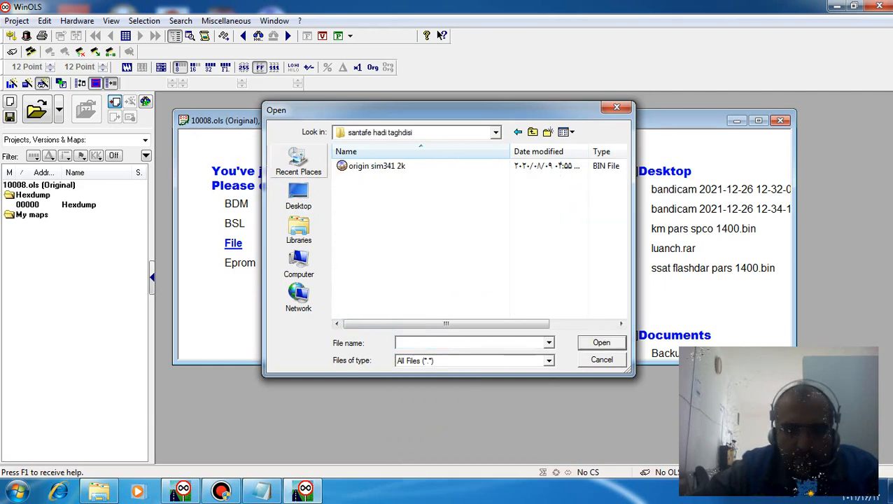
left_click(377, 166)
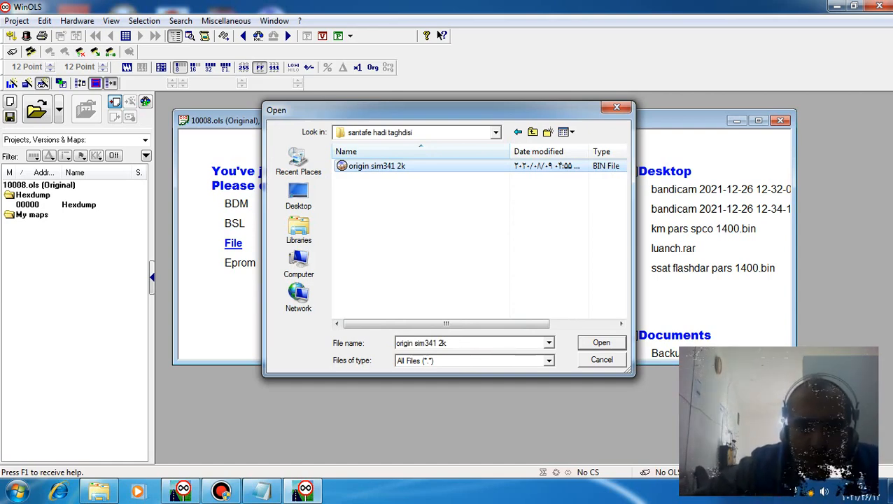
left_click(600, 342)
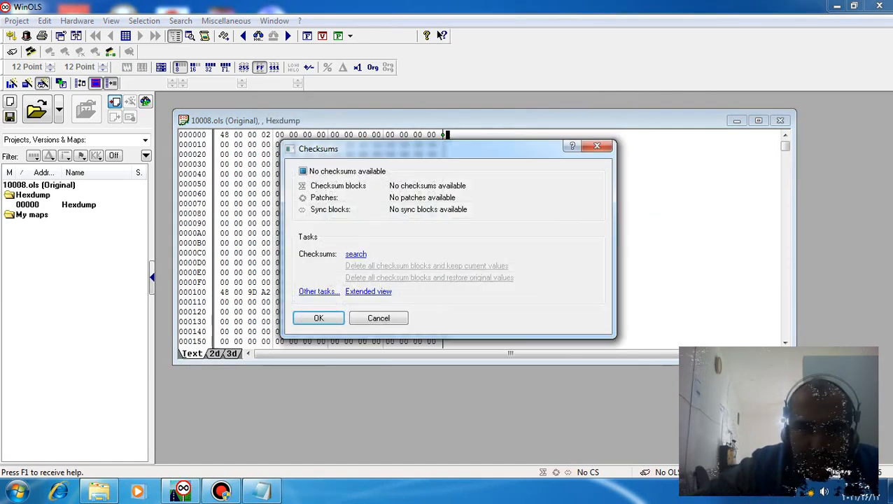
Step: Accept the checksum summary and copy the found Siemens software version into project properties
left_click(356, 253)
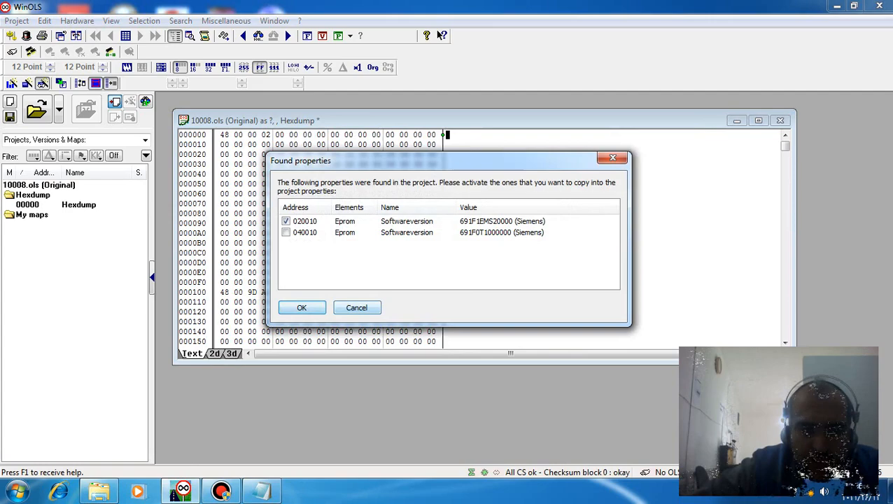
left_click(303, 308)
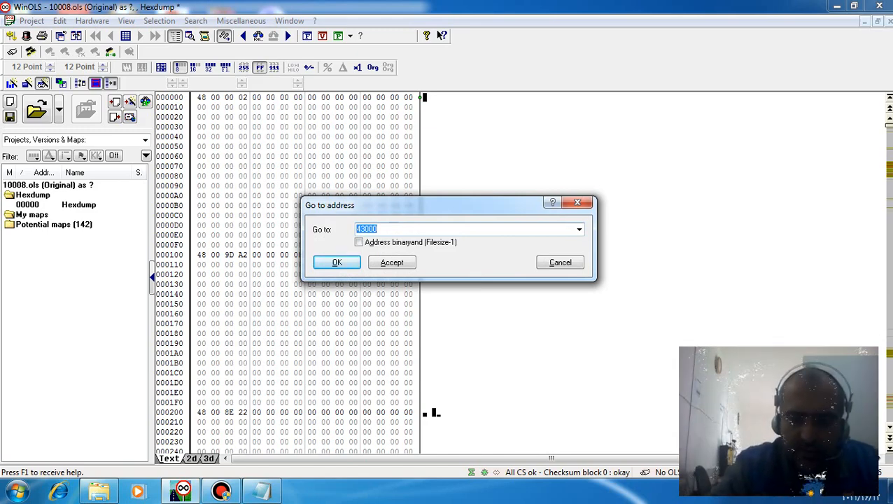
Step: Jump to address 042xxx and select the first byte at 043000 in the hexdump
left_click(337, 262)
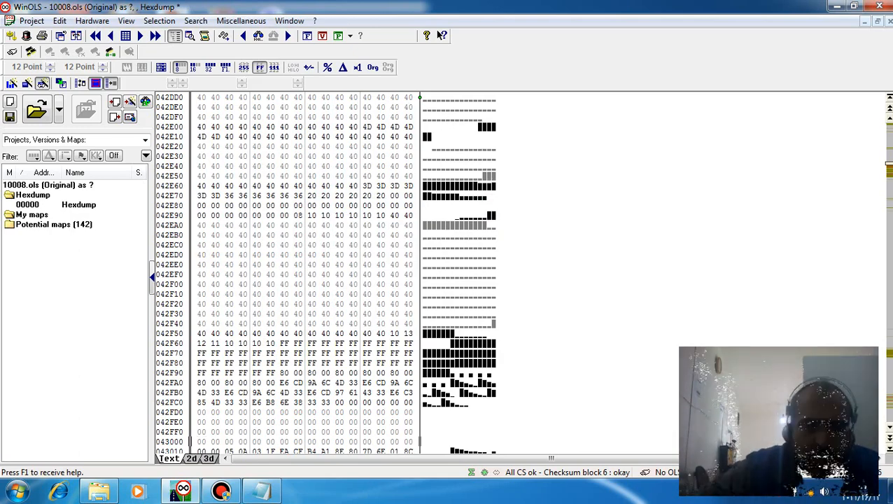
scroll("down", 3)
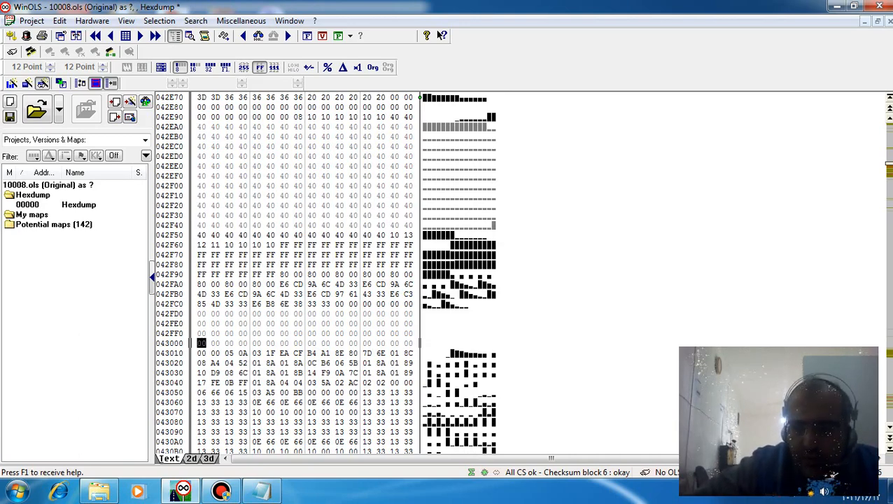
scroll("down", 3)
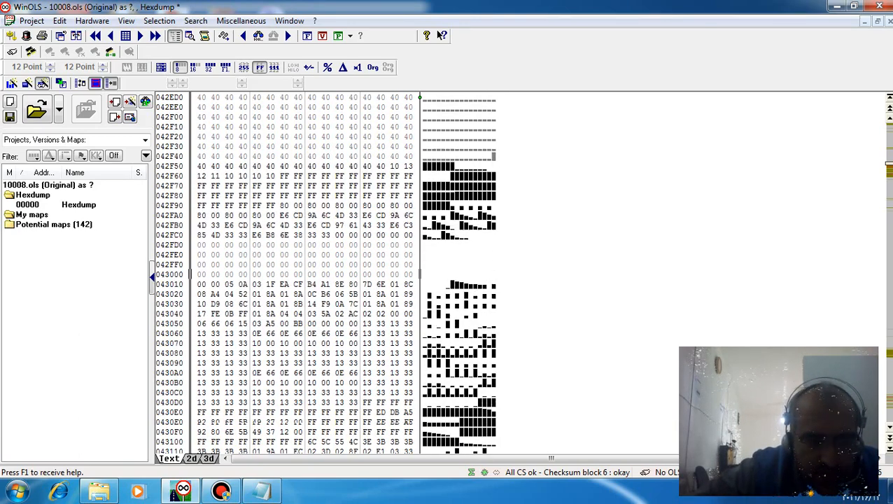
scroll("down", 3)
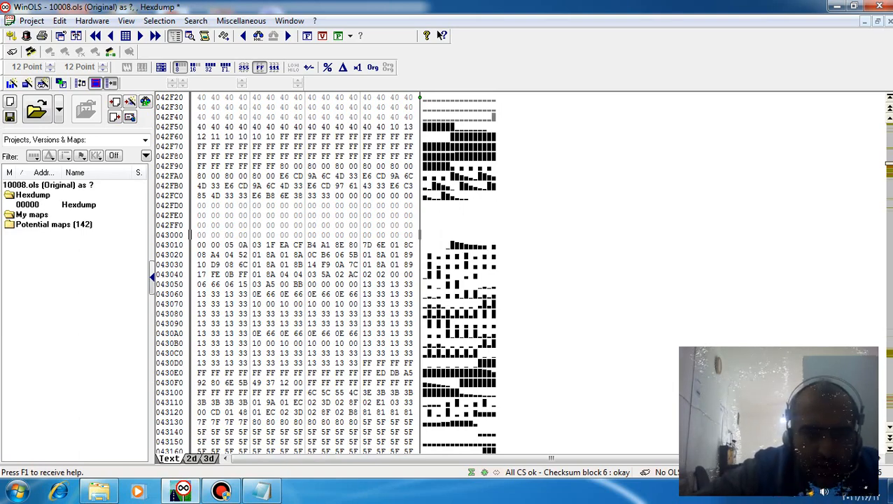
scroll("down", 3)
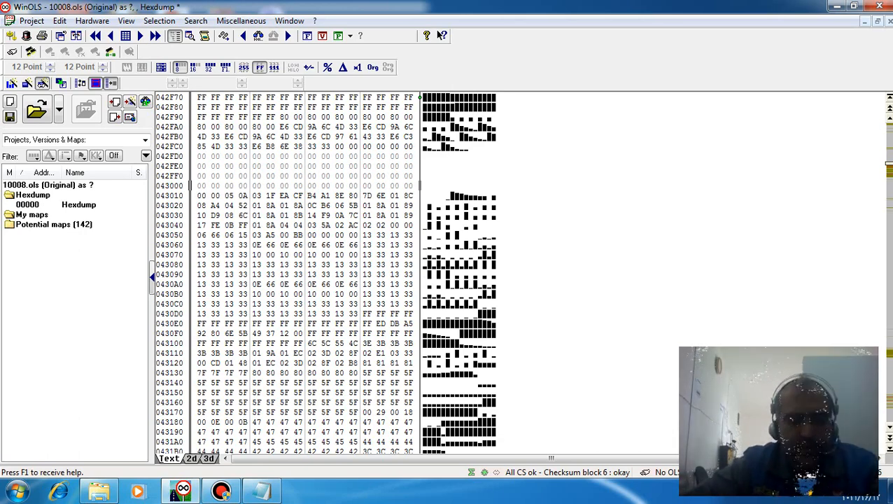
left_click(201, 185)
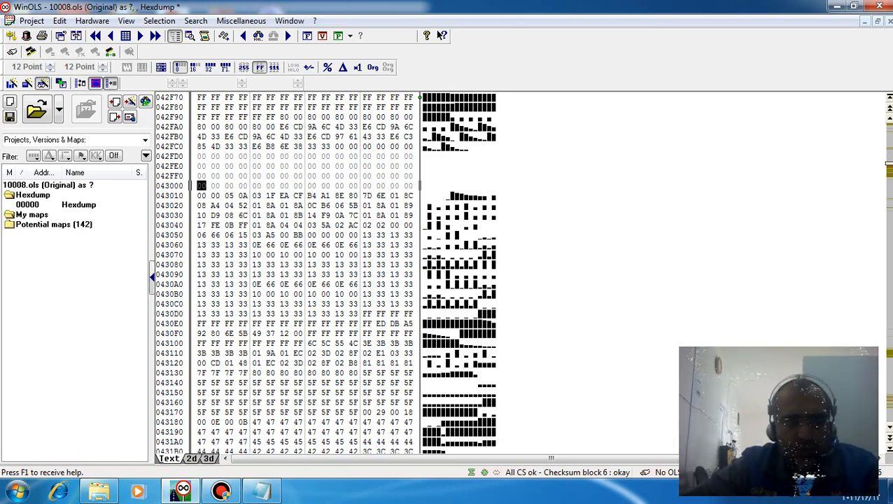
Step: Search the hexdump for the byte sequence d7 79 9a and jump to its location
left_click(196, 21)
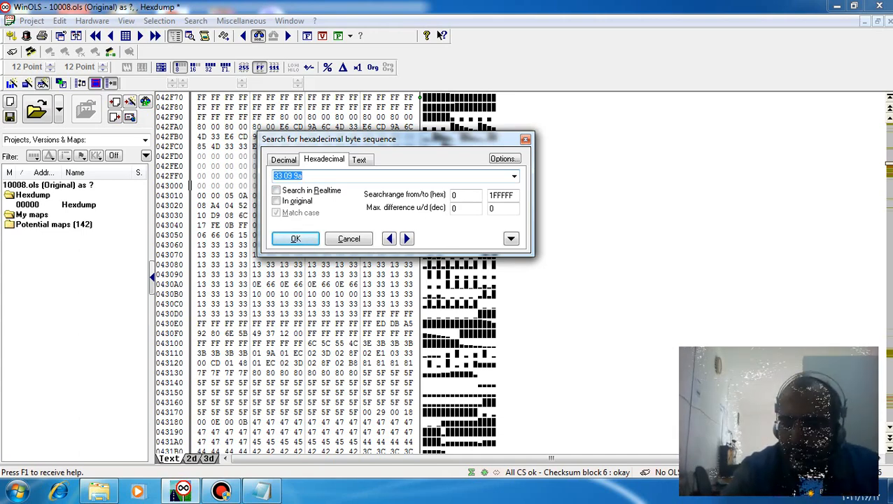
type("d")
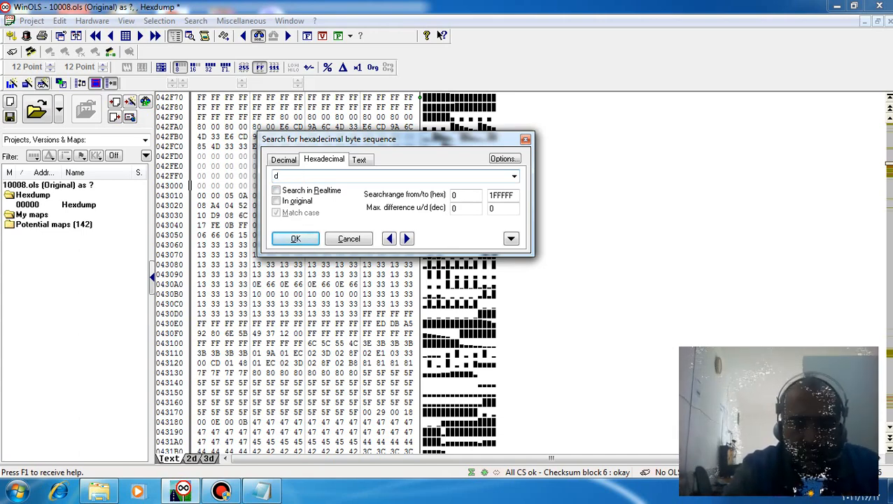
type("7")
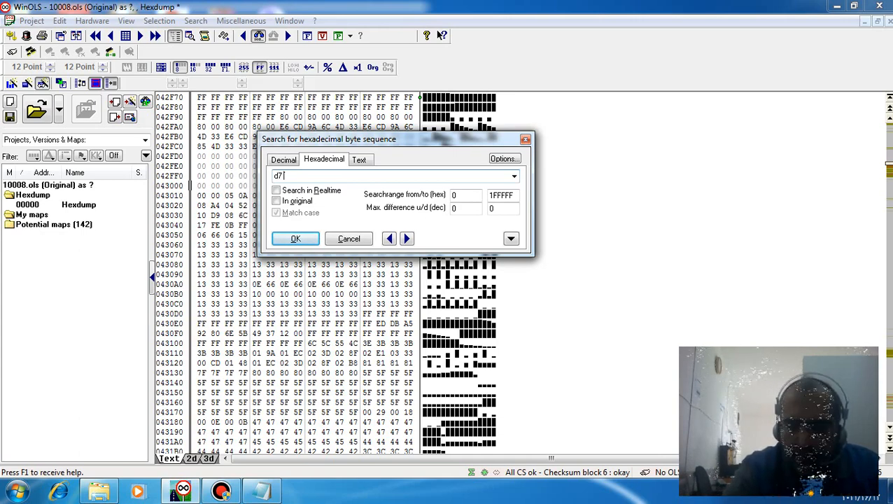
type("79")
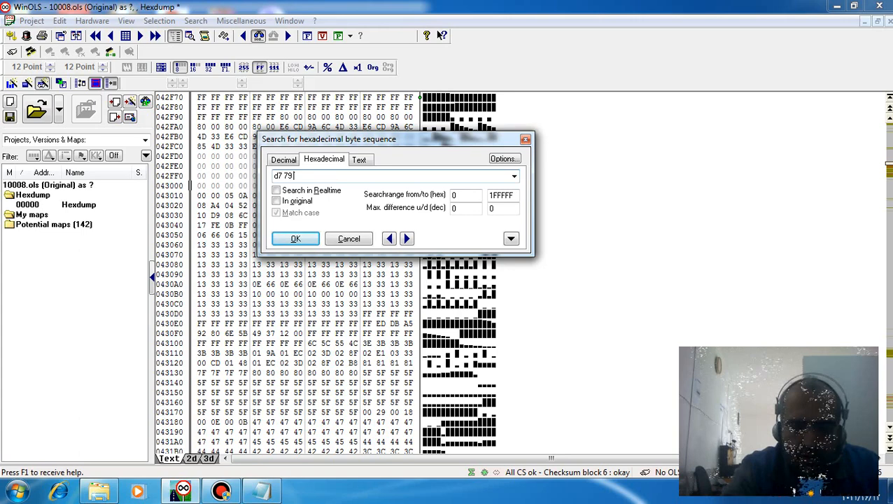
type("9a")
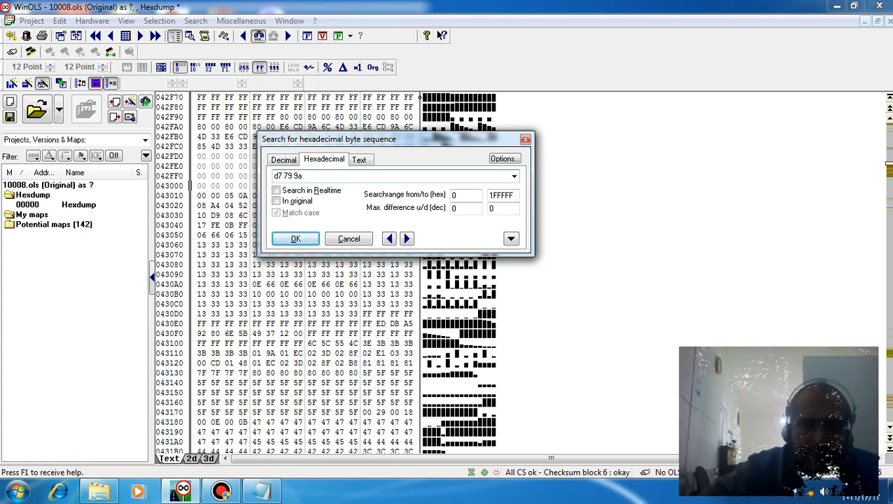
left_click(295, 238)
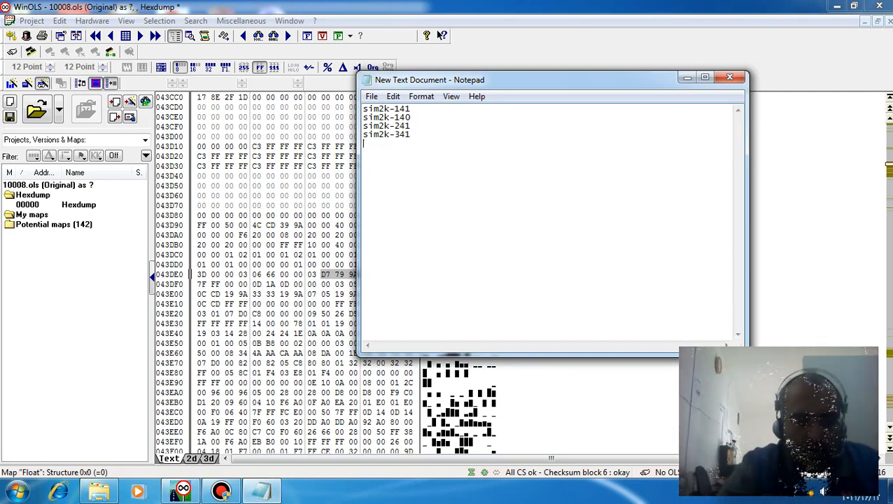
Step: Note 'variant area:' with the address range 43000-43ff0 in Notepad
type("variant area")
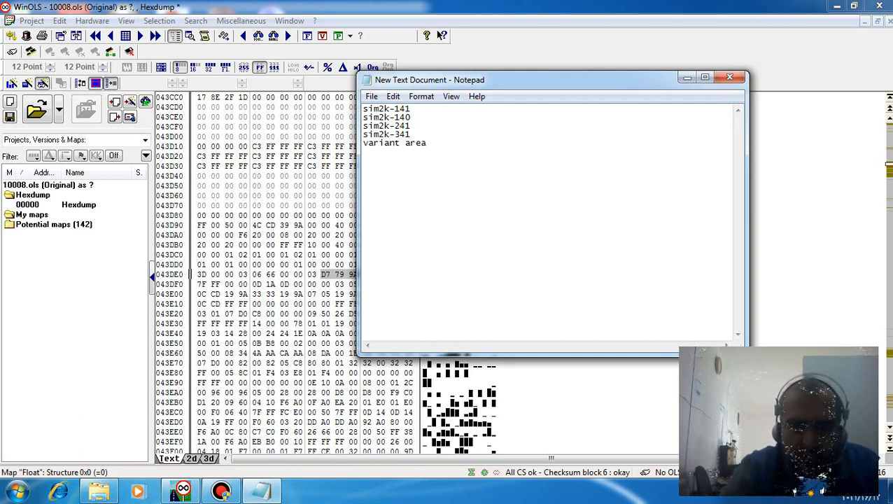
type(":")
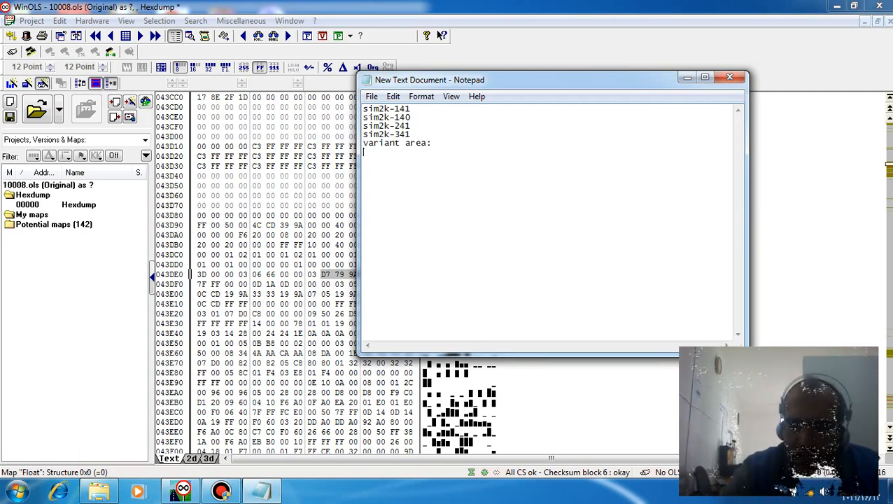
type("43000")
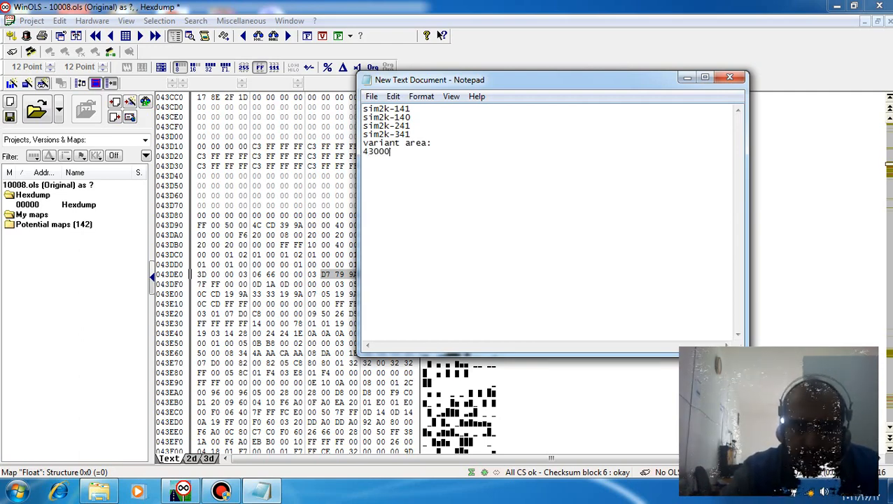
type("-")
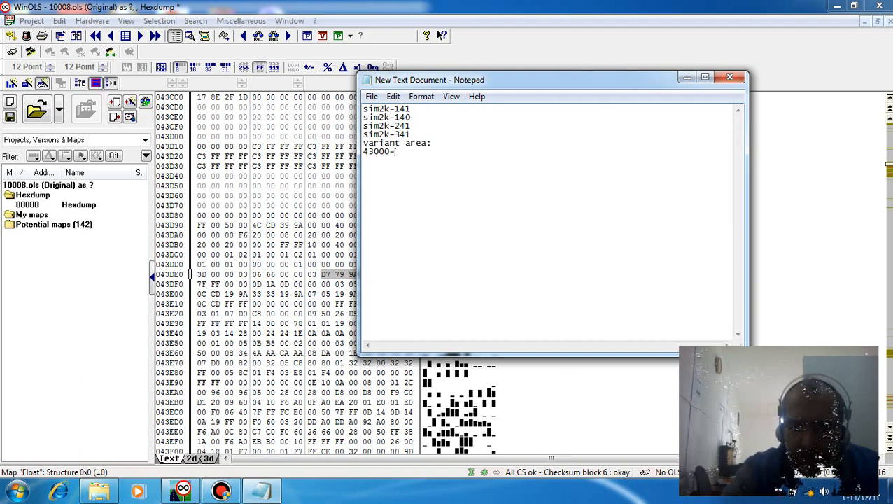
type("4")
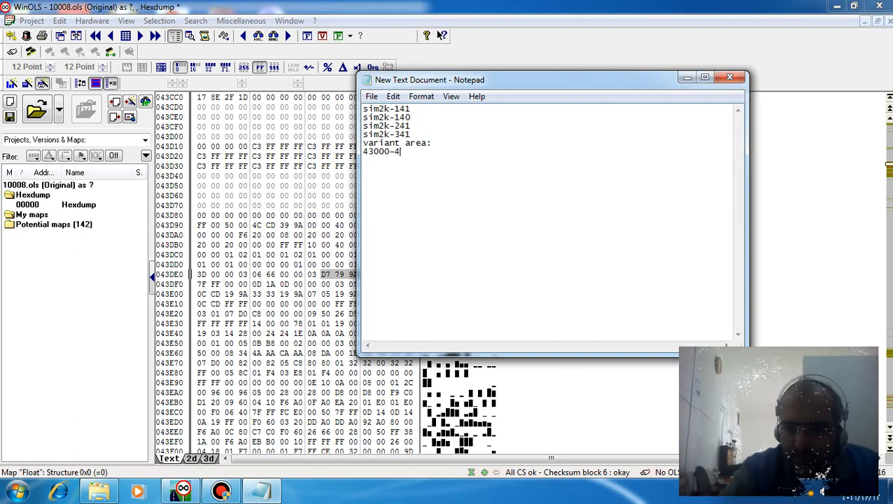
type("3ff")
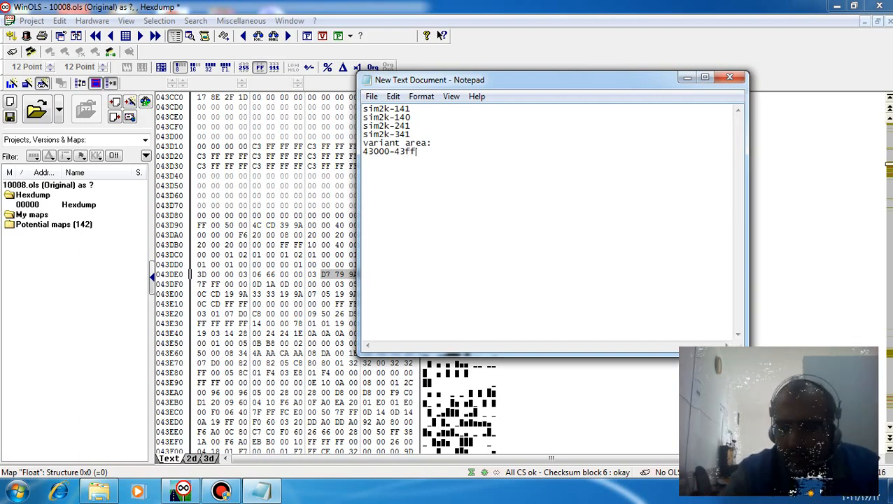
type("0")
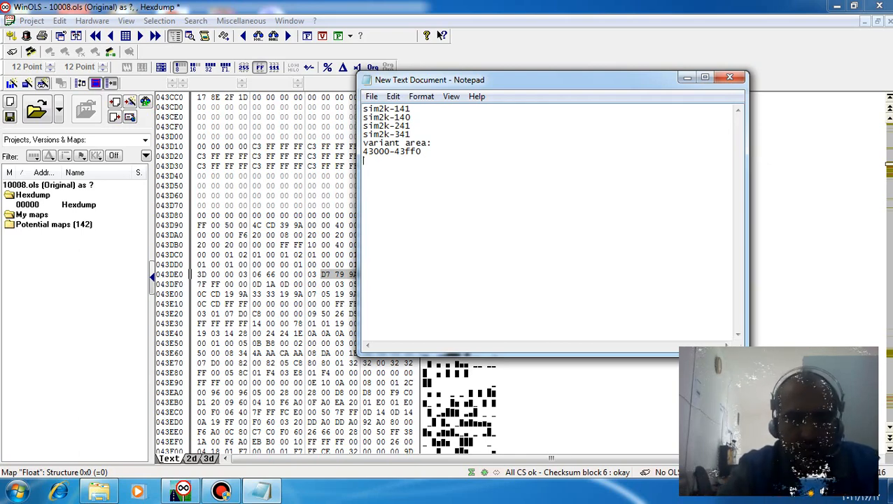
Step: Record the byte groups 33 09 9a and d7 79 9a under the variant area note
type("33")
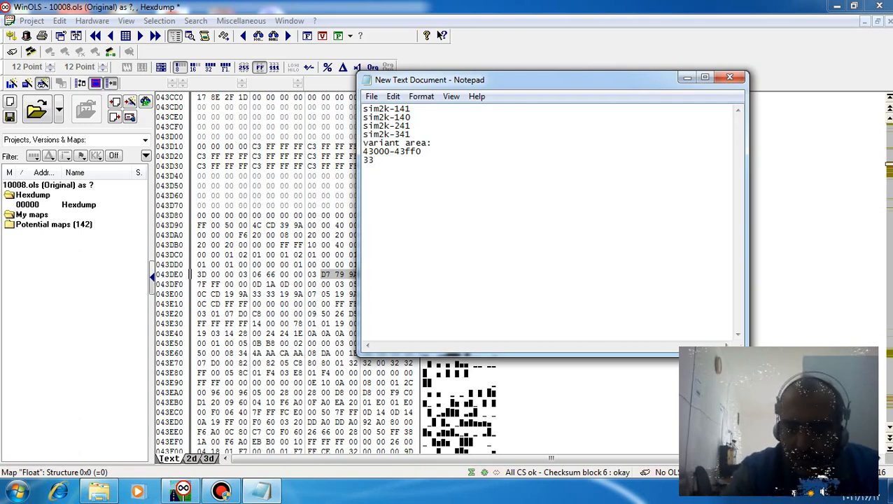
type("09")
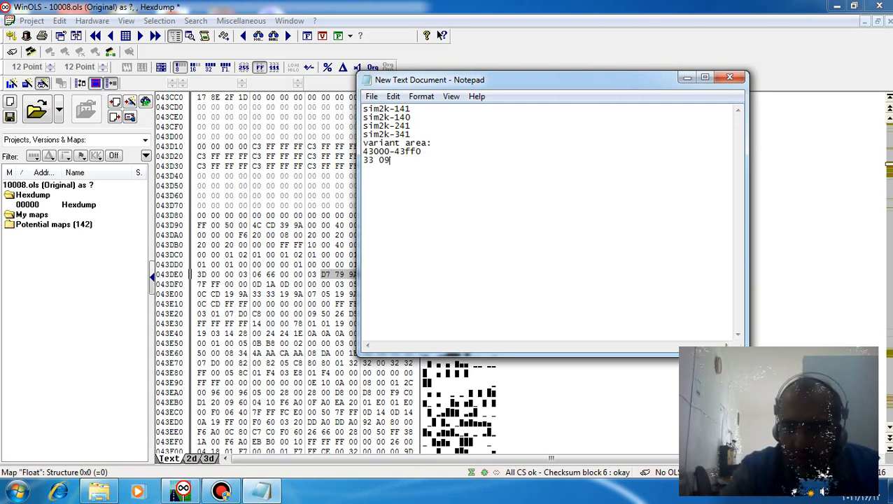
type("9")
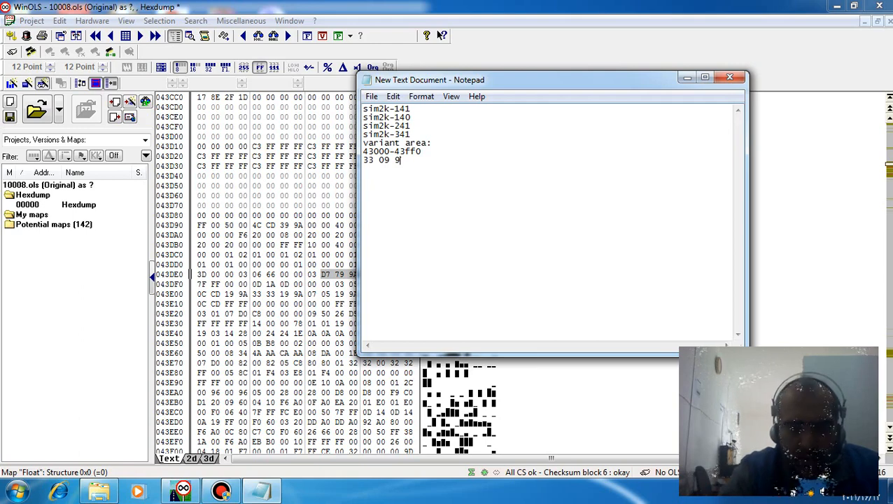
type("a")
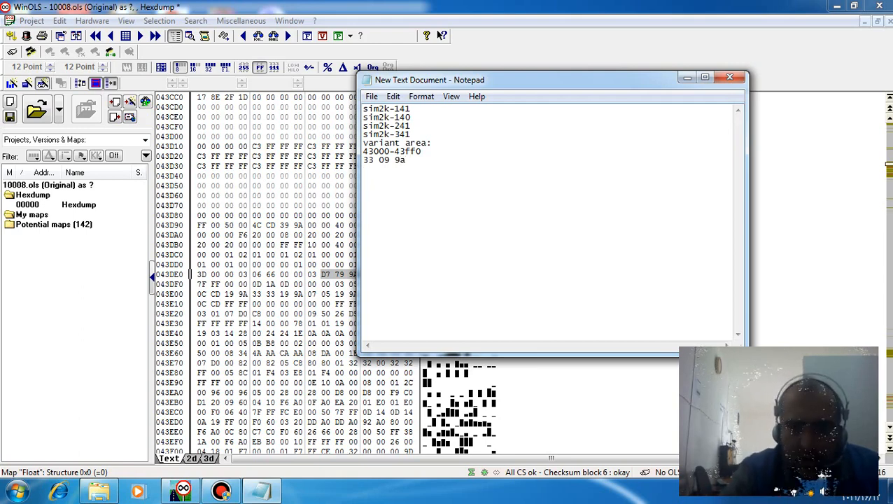
type("d")
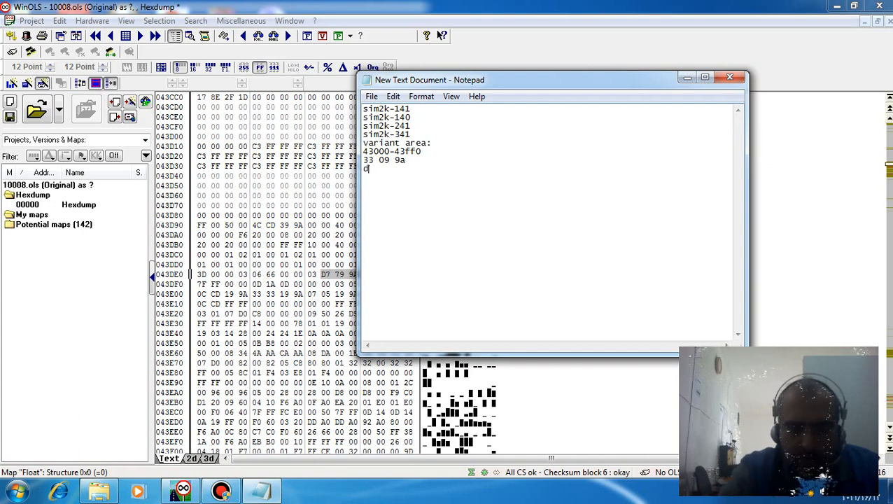
type("7")
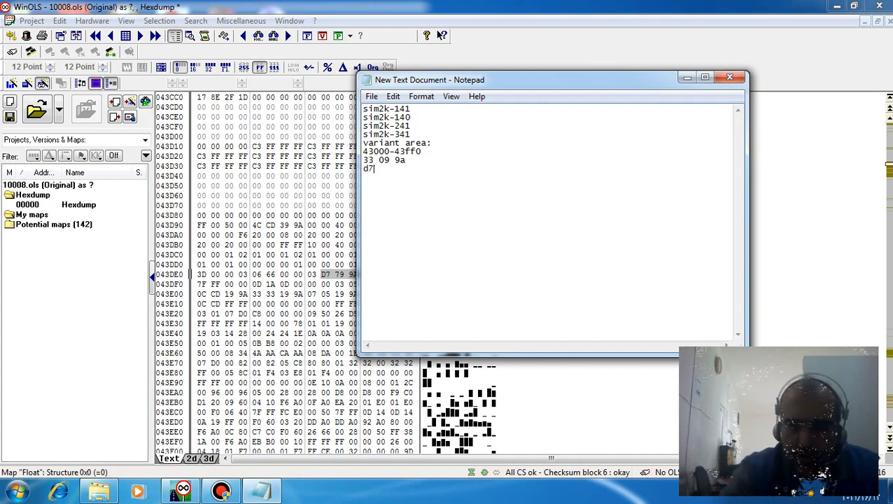
type("79")
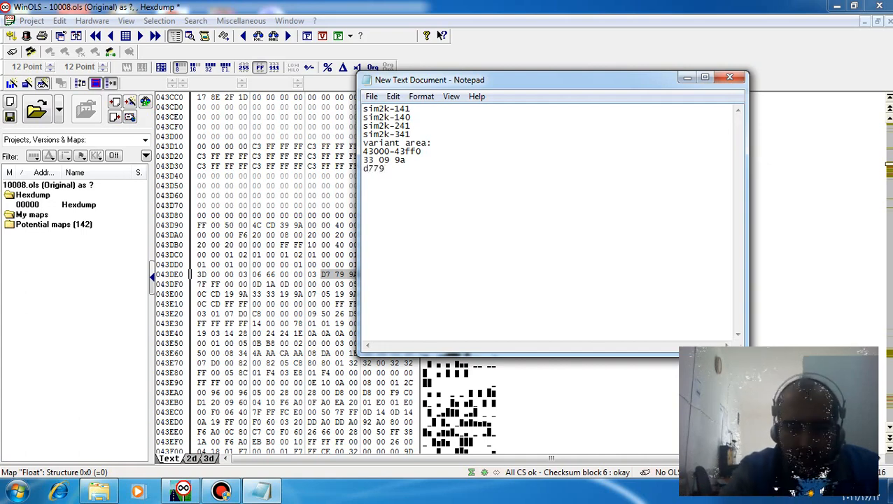
type("9a")
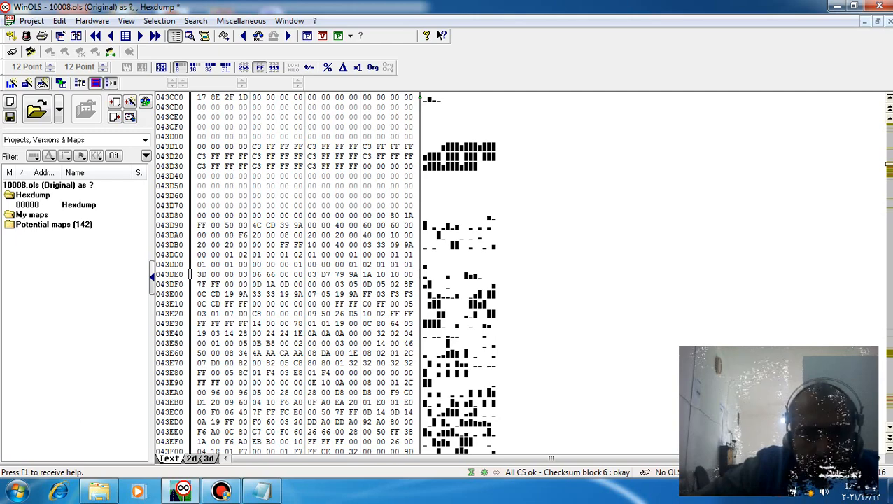
Step: Overwrite a byte near 0433D0, triggering the block 6 checksum correction prompt
left_click(325, 273)
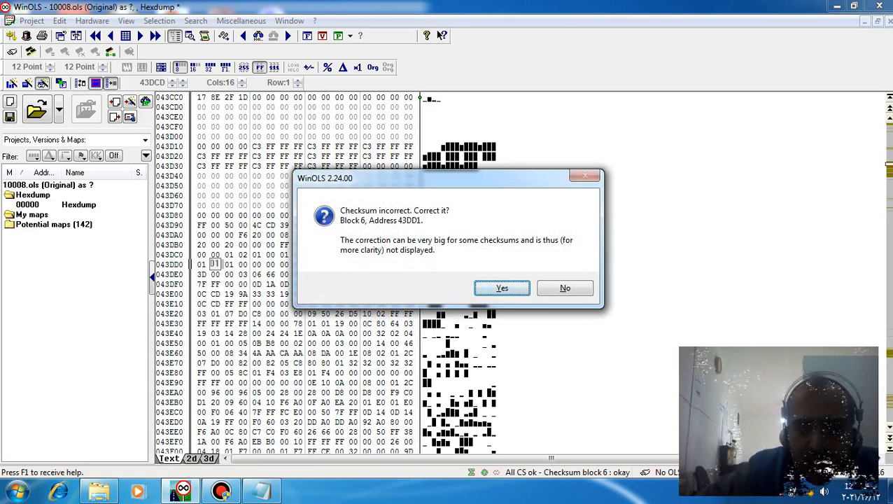
Step: Accept the block 6 checksum correction and return to the hexdump bytes and Notepad notes
left_click(501, 288)
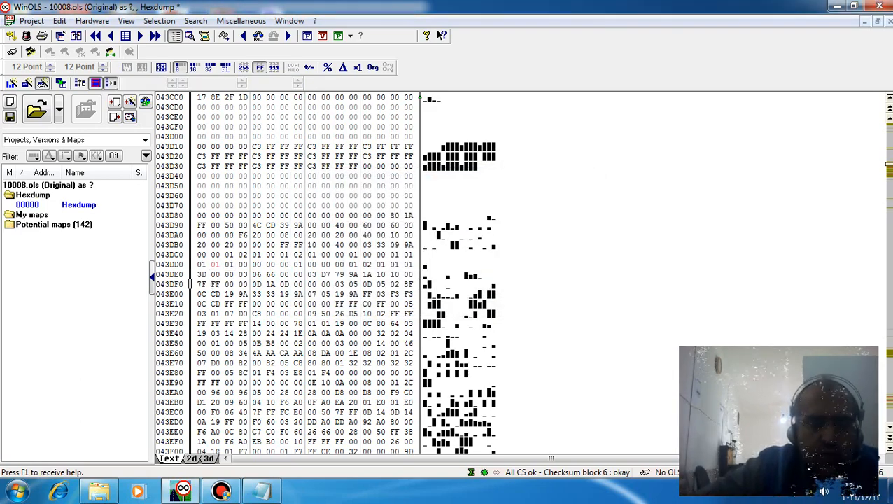
left_click(216, 283)
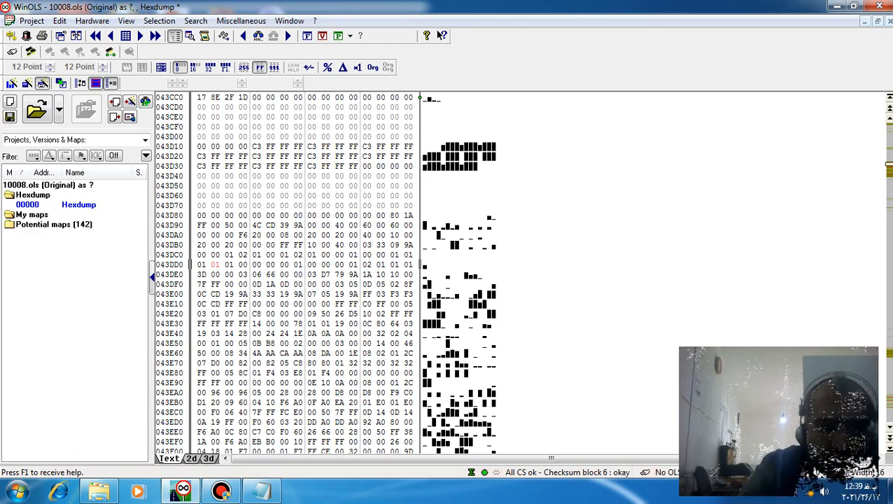
left_click(231, 263)
type("0")
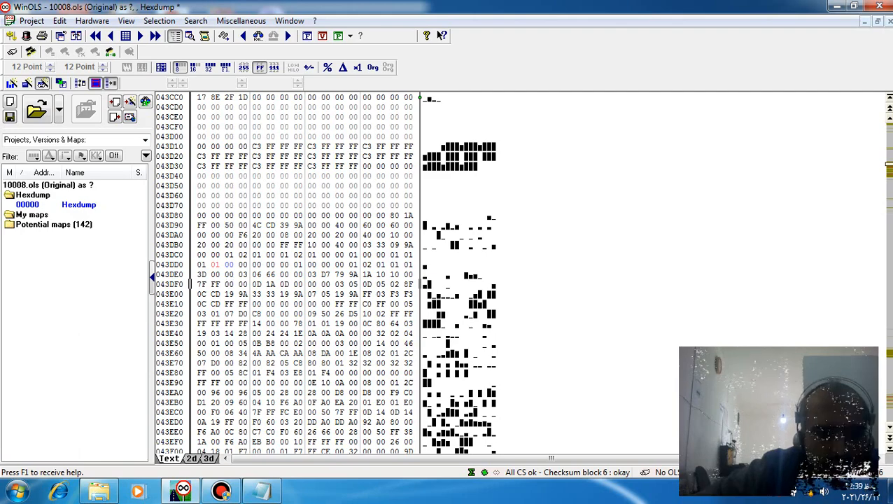
left_click(229, 283)
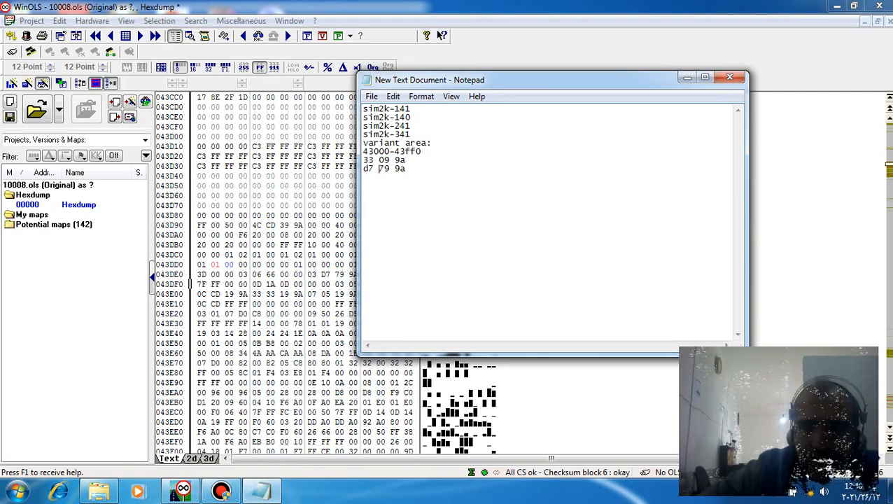
Step: Close the Notepad notes via the save prompt and bring up WinOLS checksum options
left_click(729, 77)
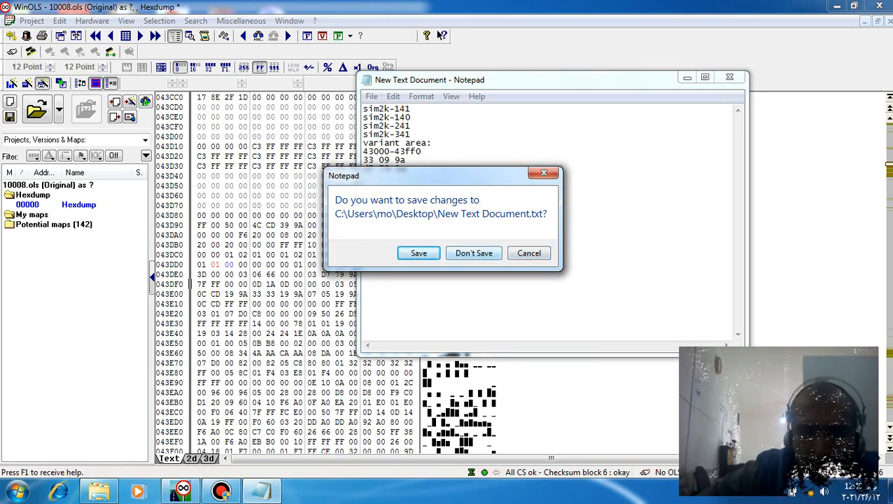
left_click(474, 252)
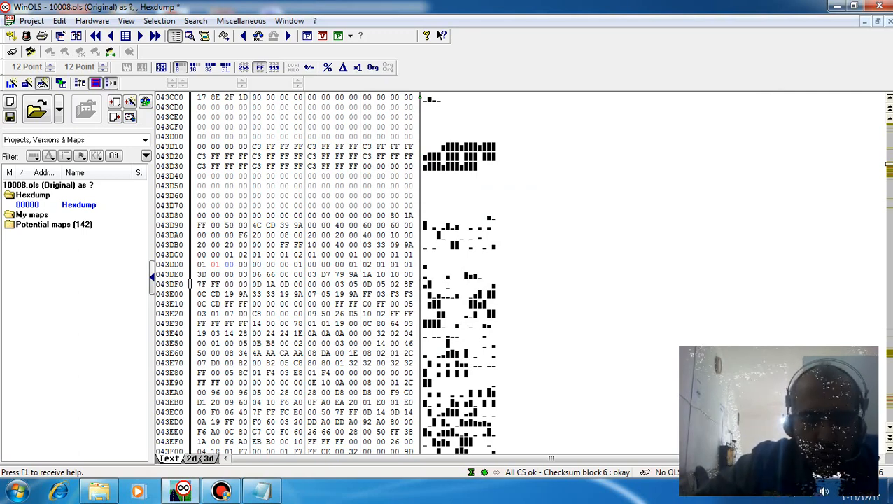
right_click(228, 283)
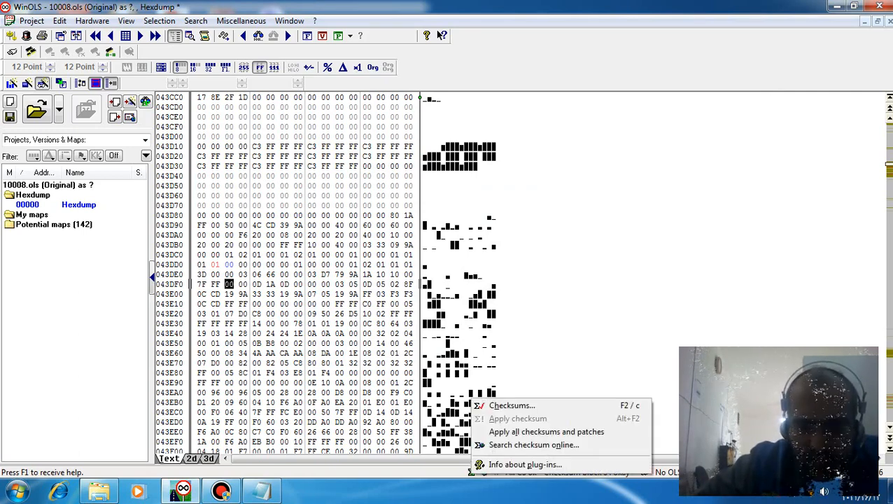